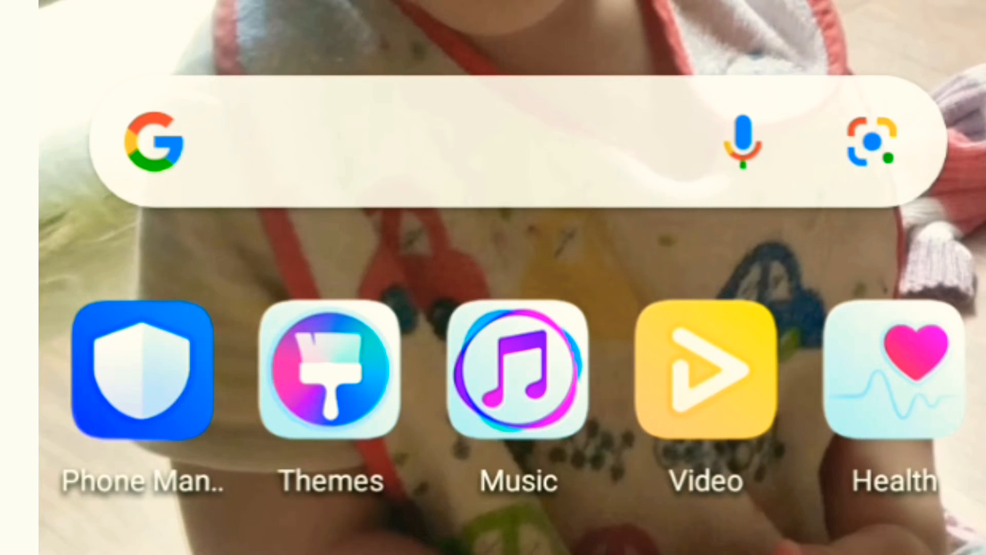
- Launch the TransferWise app from the home screen to reach its log-in screen
scroll(left, 3)
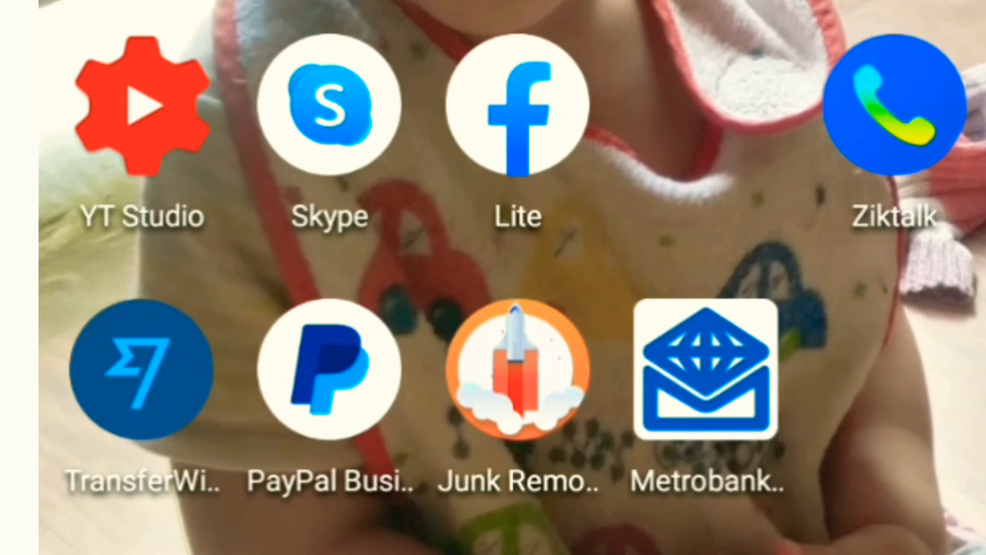
click(141, 370)
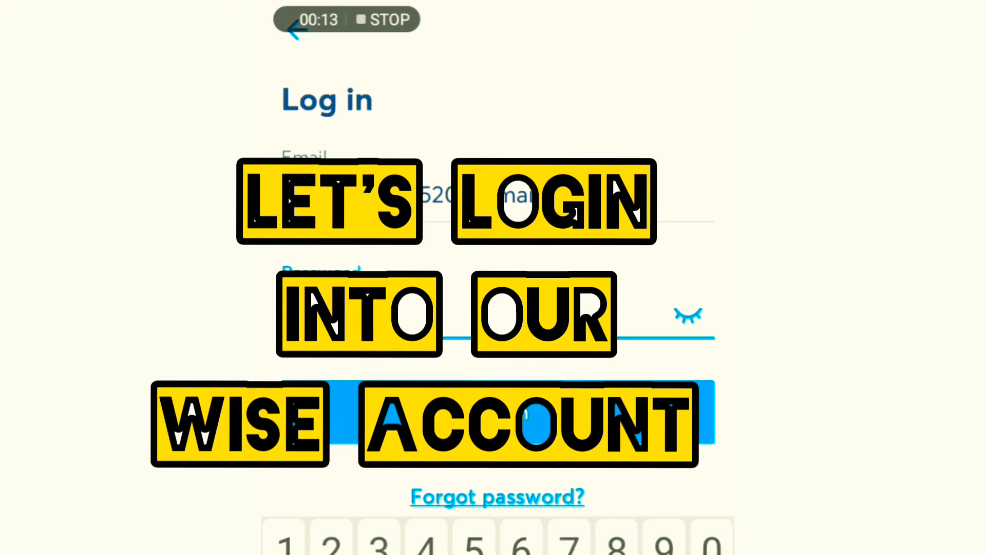
- Log into the Wise account to reach the home screen with balances and activity
click(688, 314)
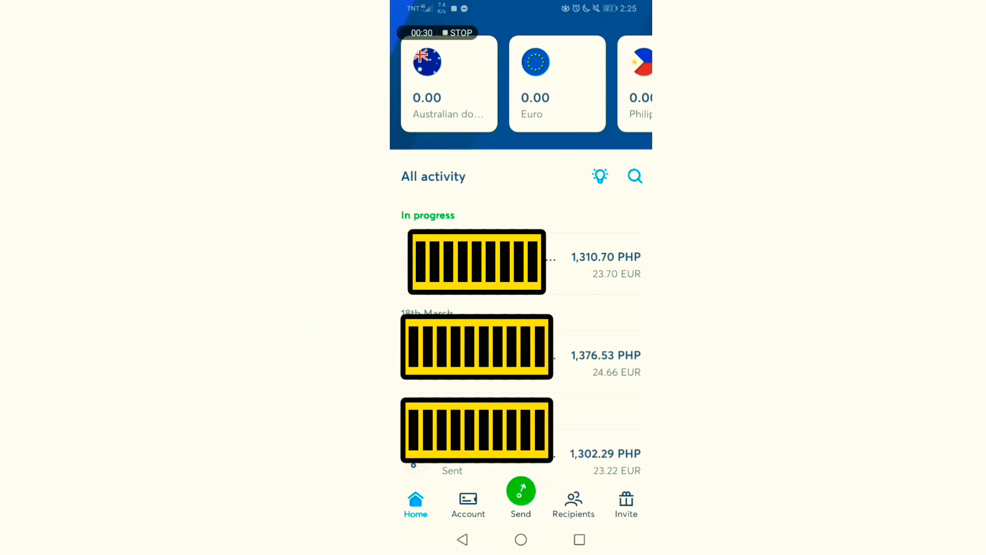
- Start a new transfer of 10 EUR to PHP and continue to choose the GCash recipient
click(519, 497)
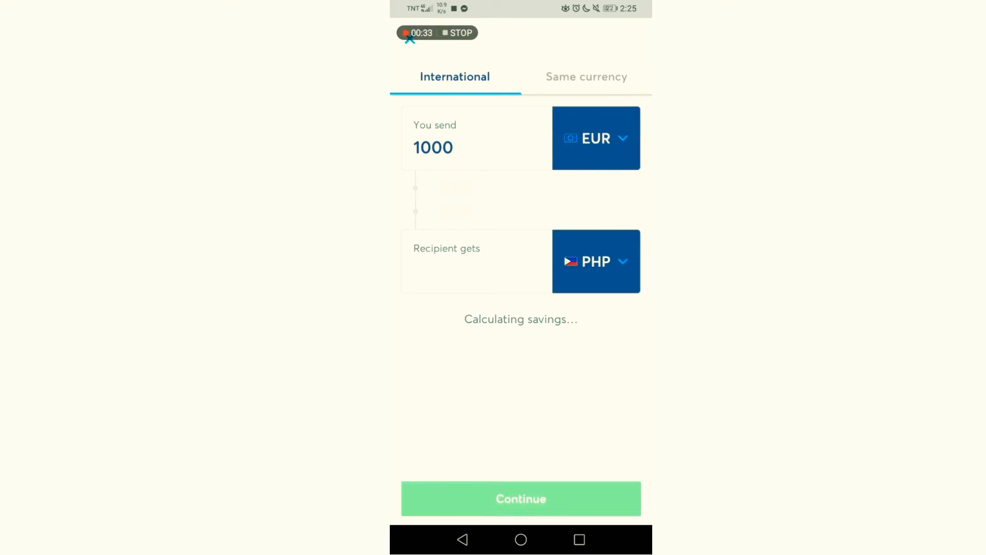
click(453, 147)
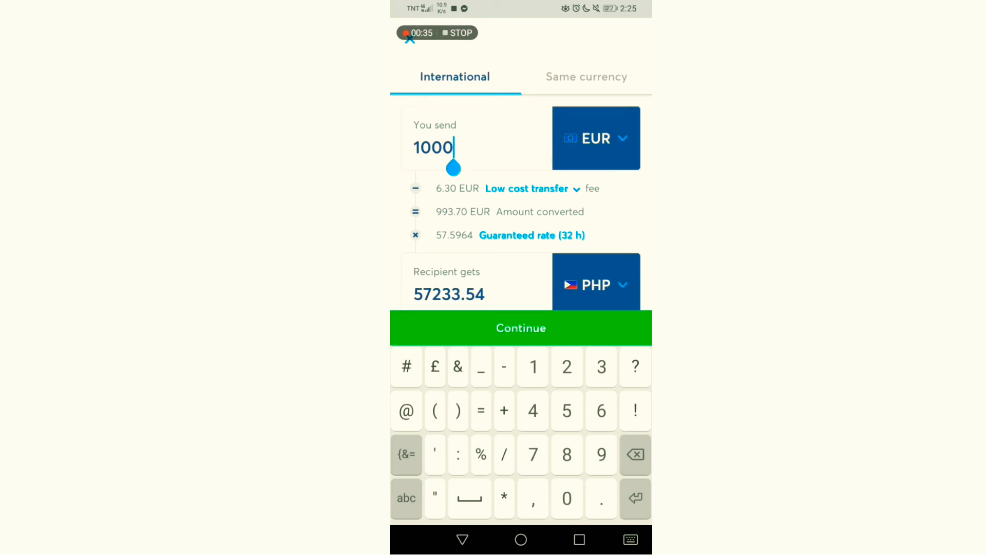
click(634, 454)
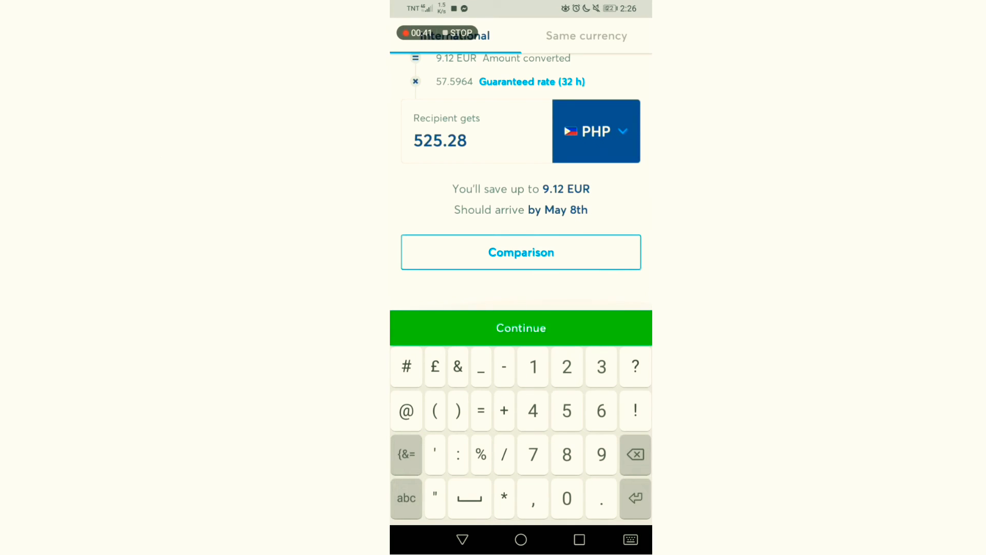
click(520, 326)
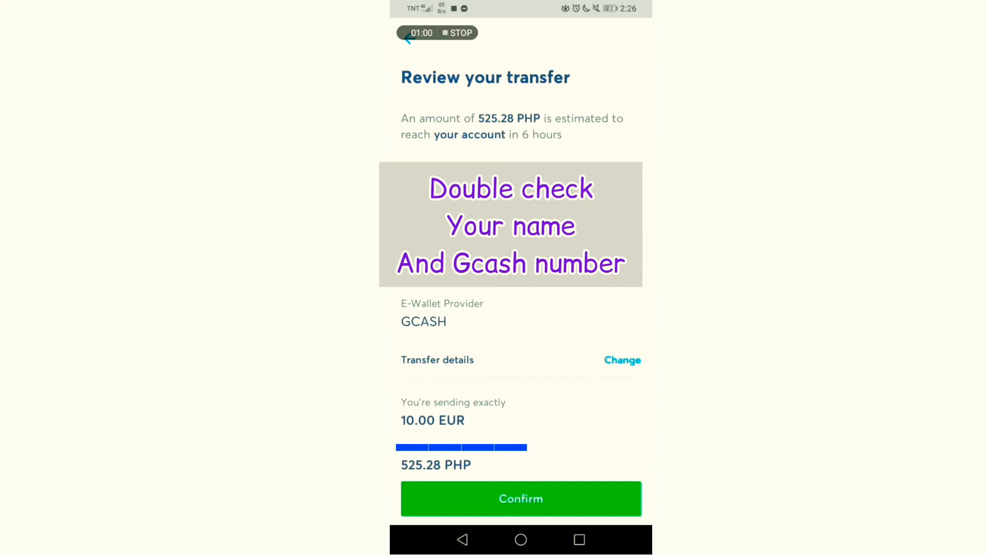
- Confirm the transfer review, keeping 'Yes, I'm the account holder' selected
scroll(down, 3)
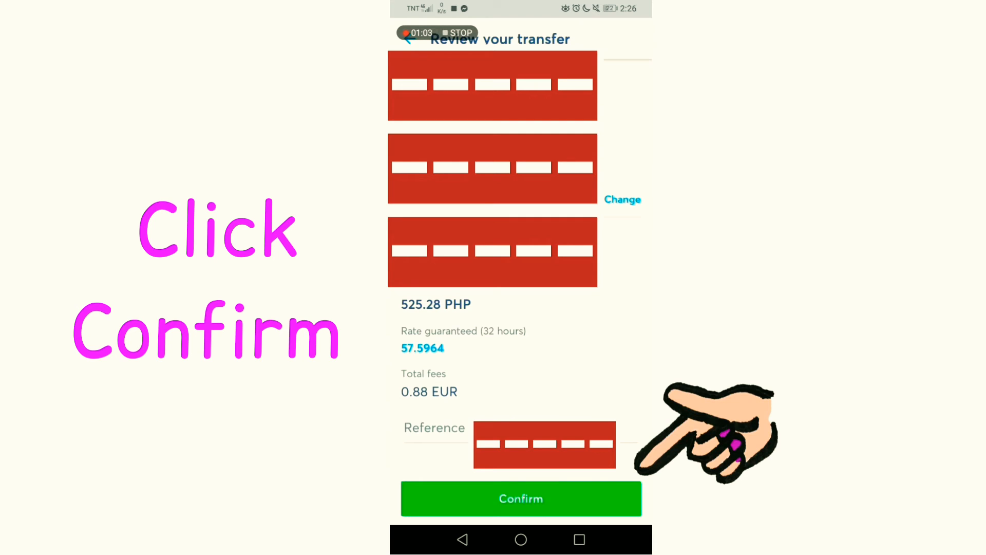
click(520, 499)
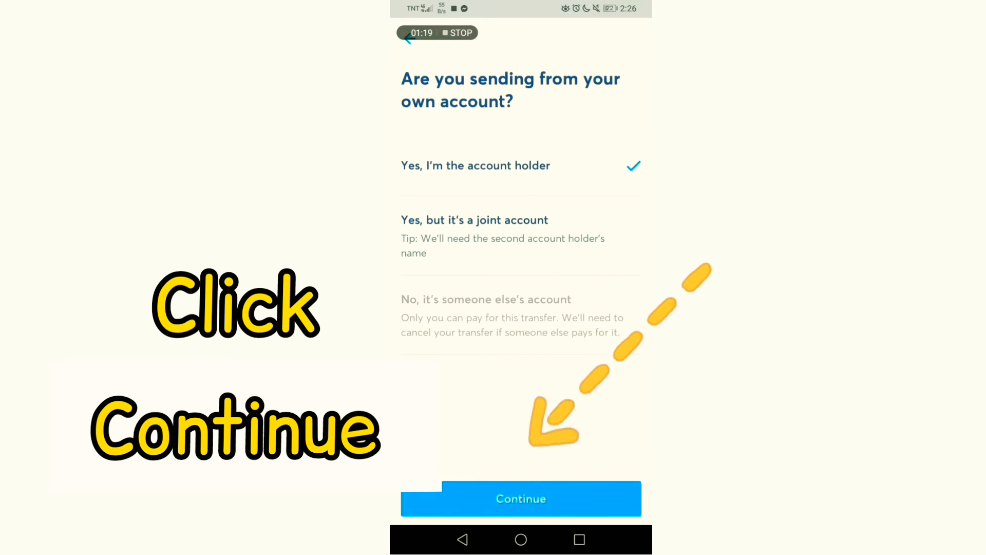
- Continue as the account holder and mark the bank payment to Wise as made
click(519, 498)
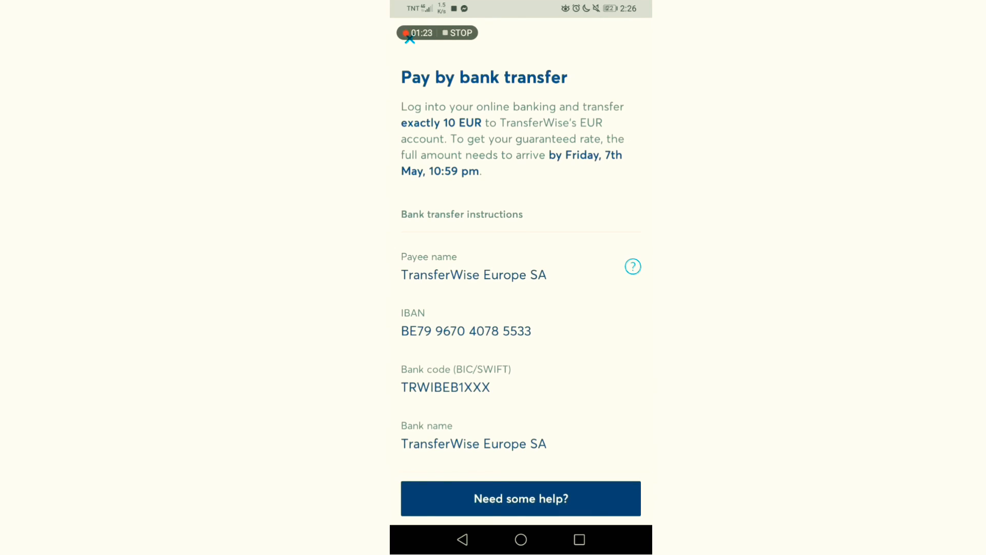
scroll(down, 3)
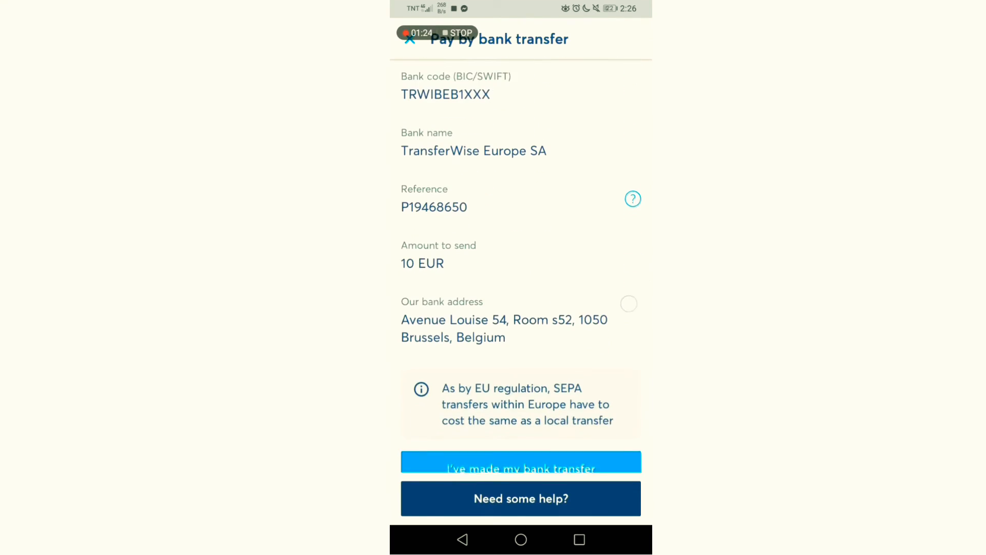
scroll(up, 3)
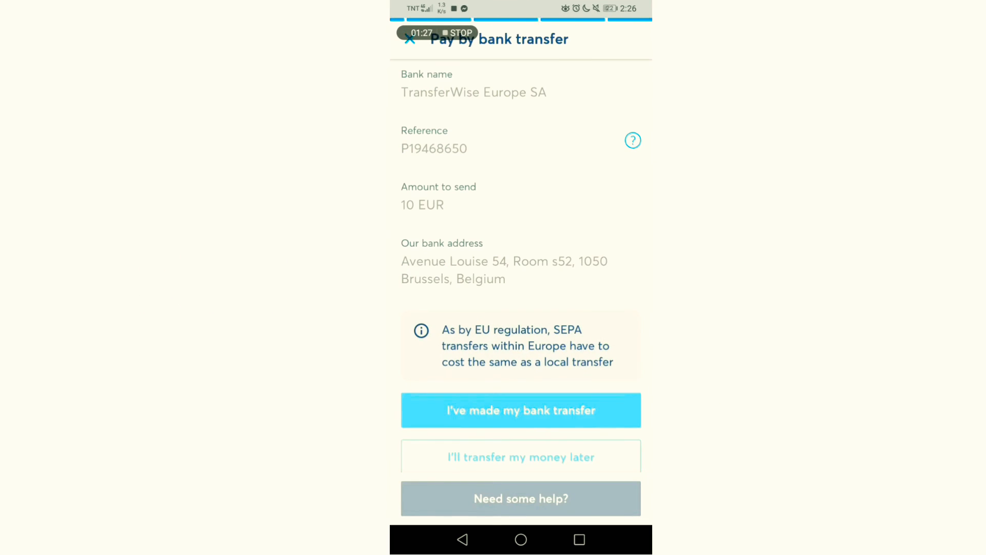
click(520, 410)
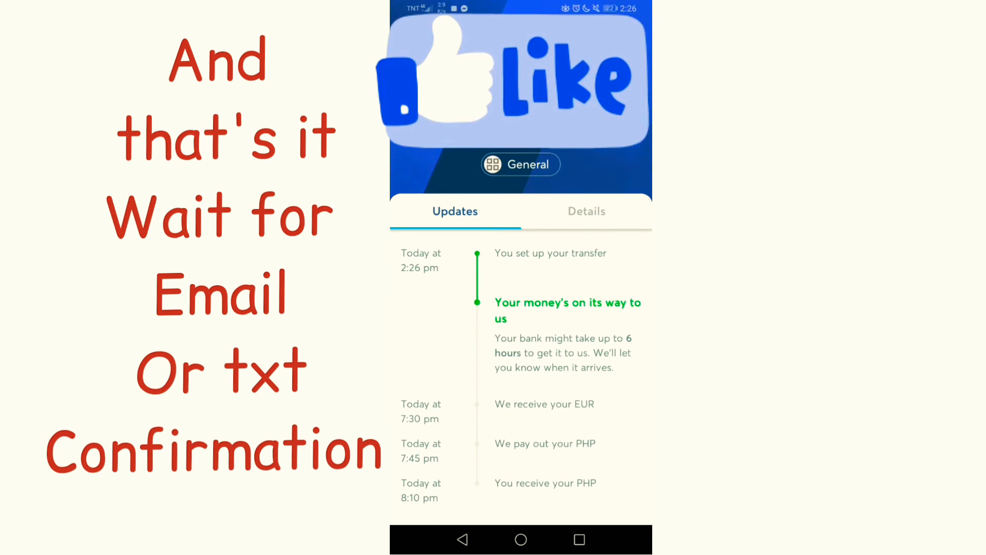
- Cancel the 10 EUR GCash transfer and confirm the cancellation
scroll(down, 3)
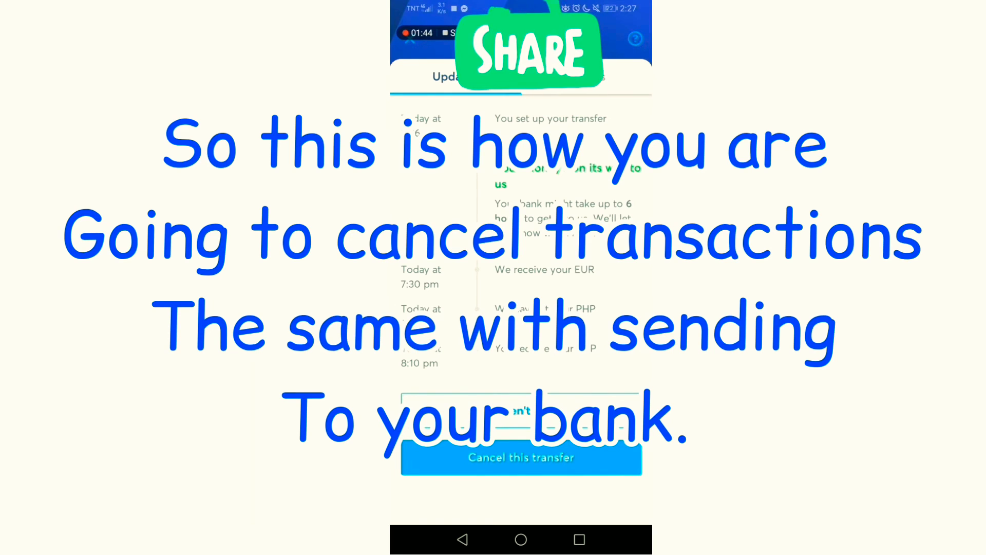
click(519, 457)
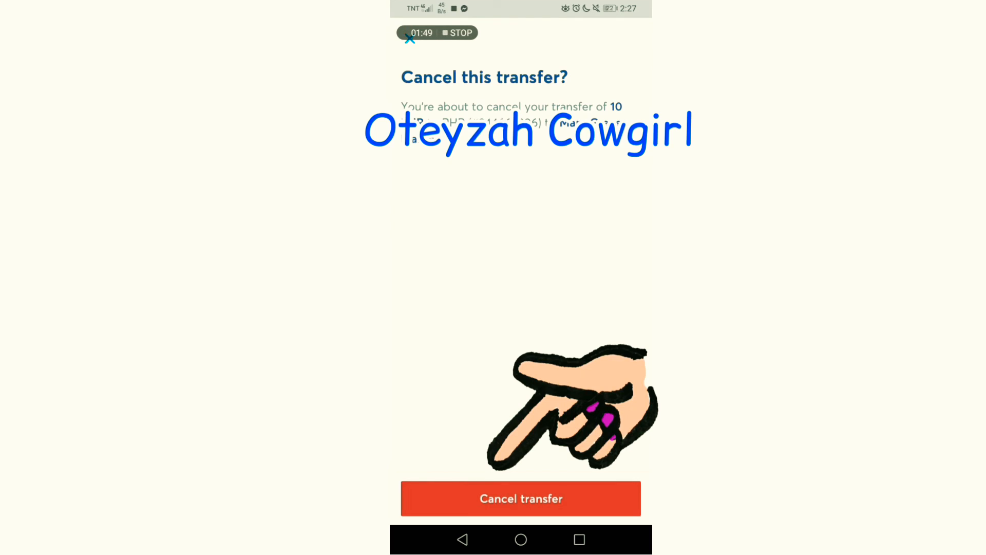
click(520, 498)
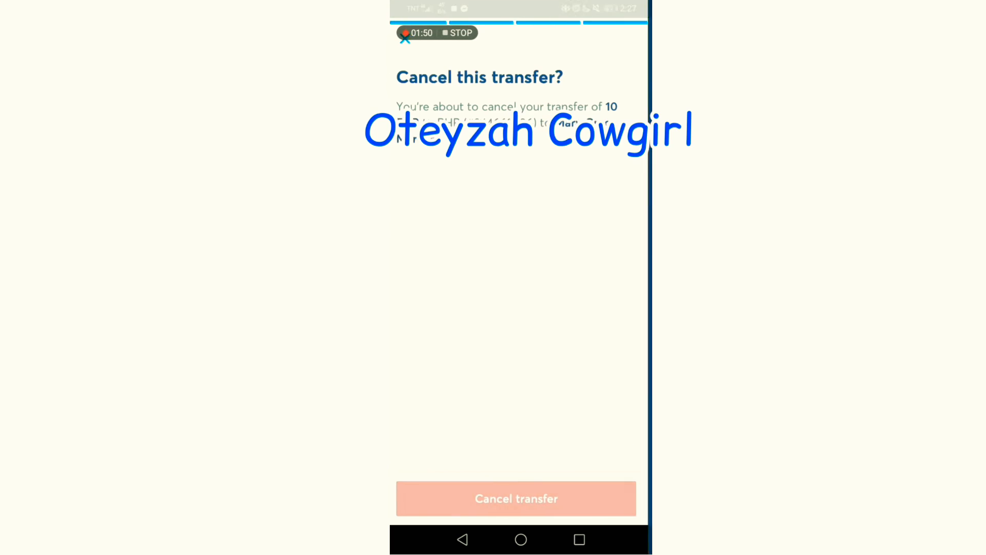
- Close the cancelled transfer and start a second transfer of 10 EUR to PHP
click(516, 498)
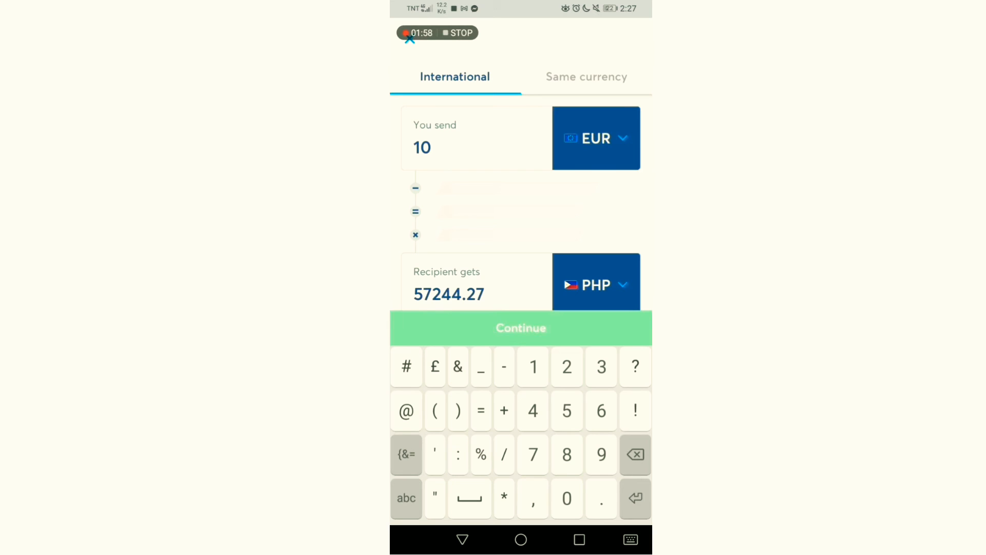
click(519, 328)
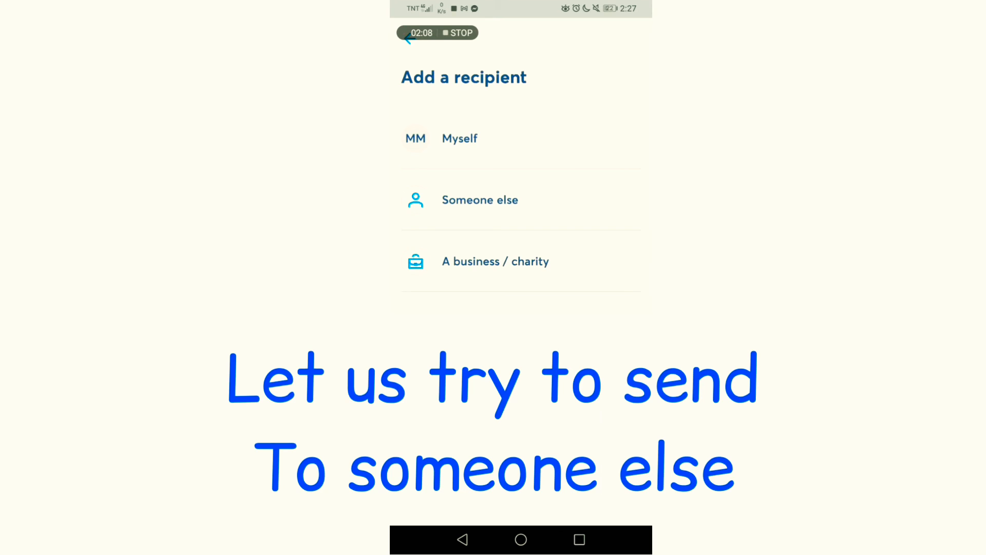
- Choose 'Someone else' as the recipient, showing the form with Philippines as country
click(479, 200)
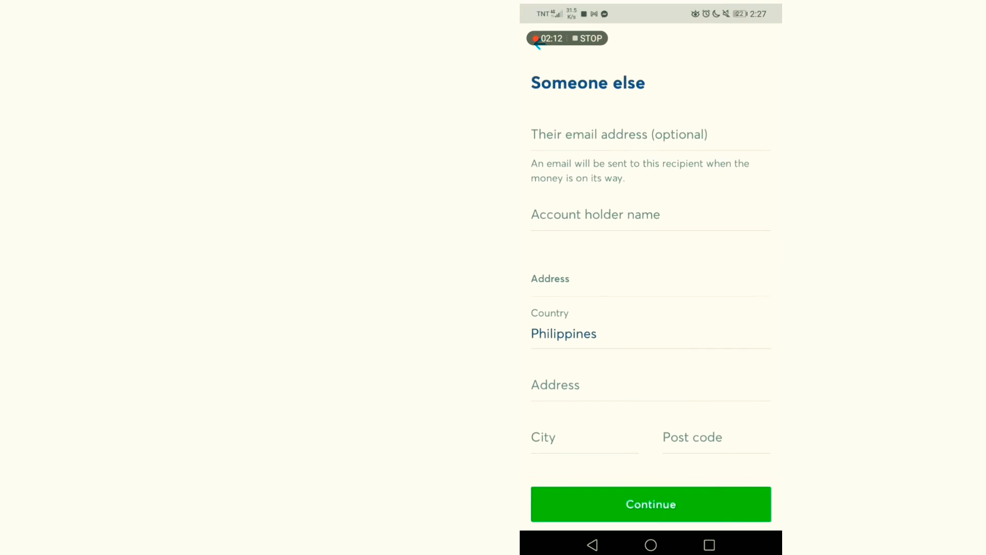
- Go back from the Someone else form to the recipient type choices
scroll(down, 3)
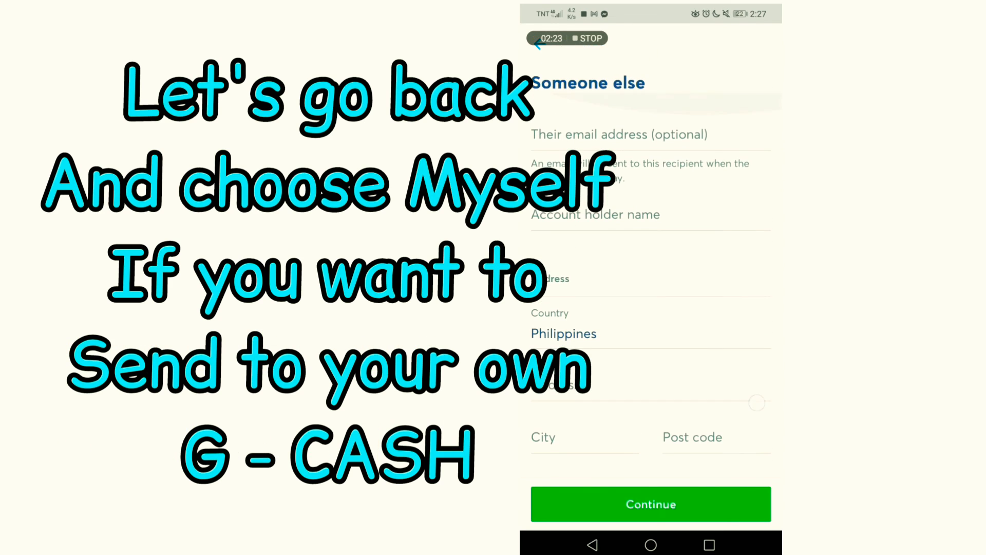
click(592, 544)
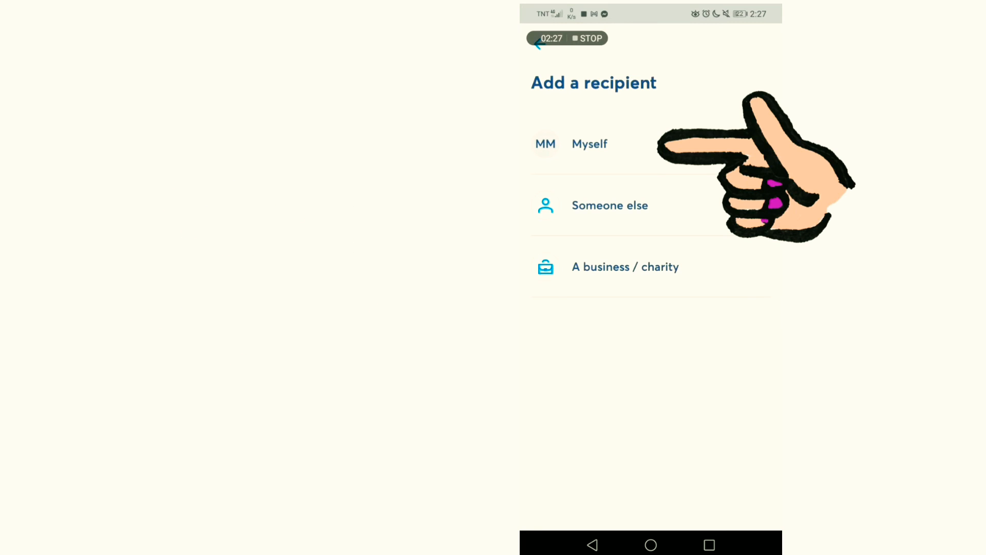
- Set the recipient to Myself paid out to a GCash e-wallet and begin entering the wallet number
click(589, 143)
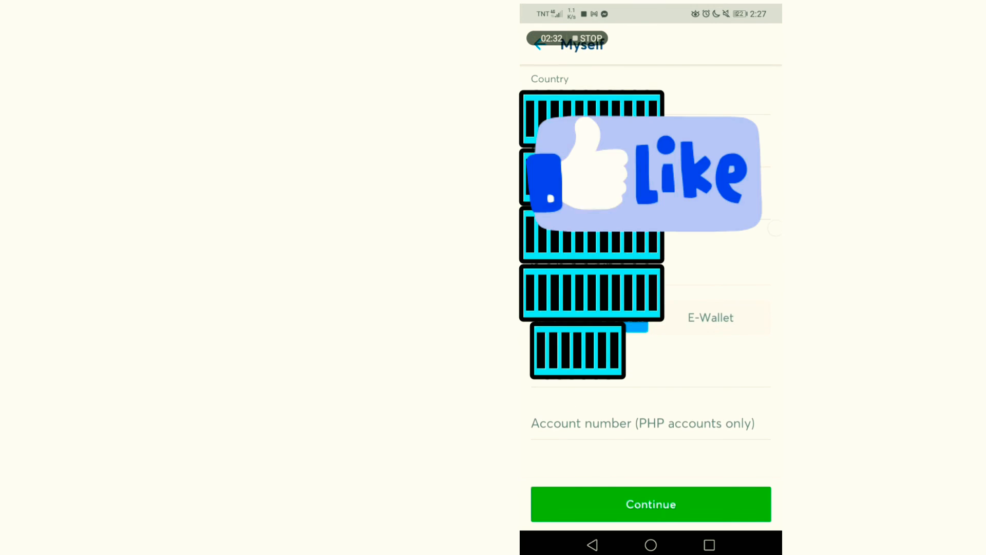
click(710, 317)
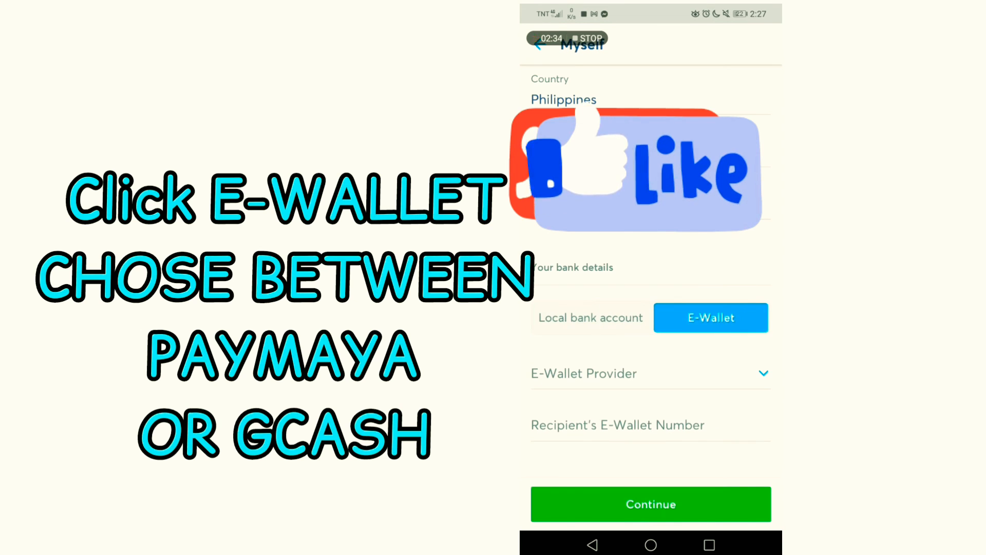
click(649, 373)
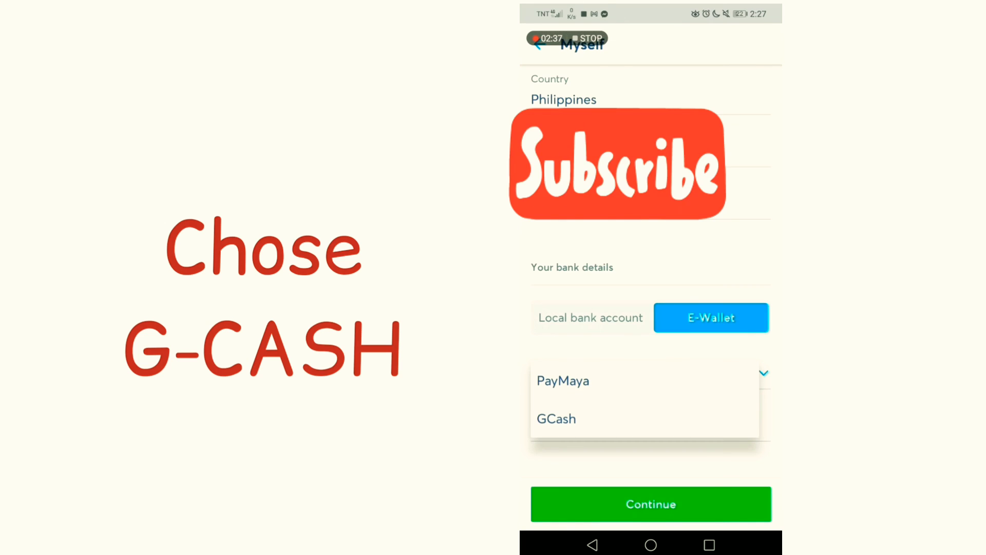
click(555, 418)
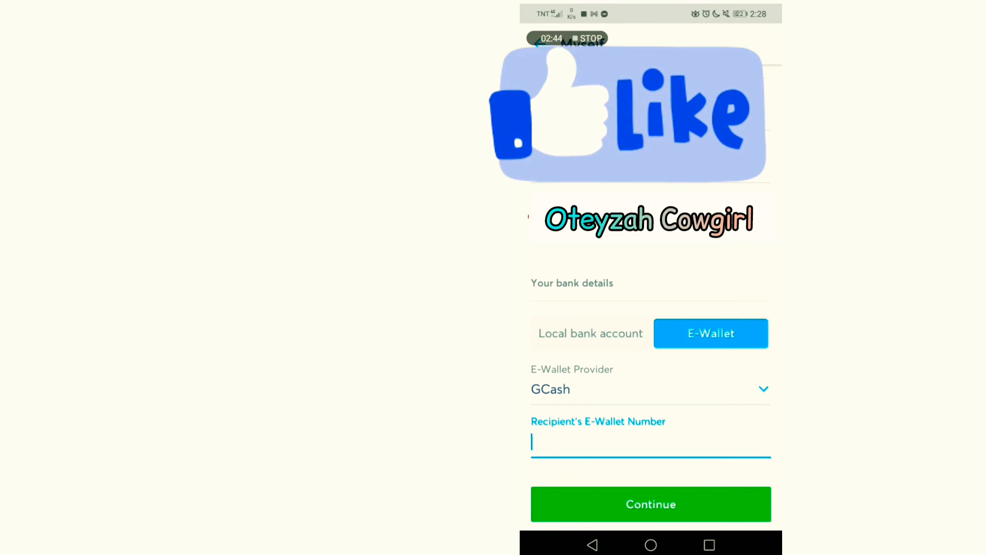
click(650, 442)
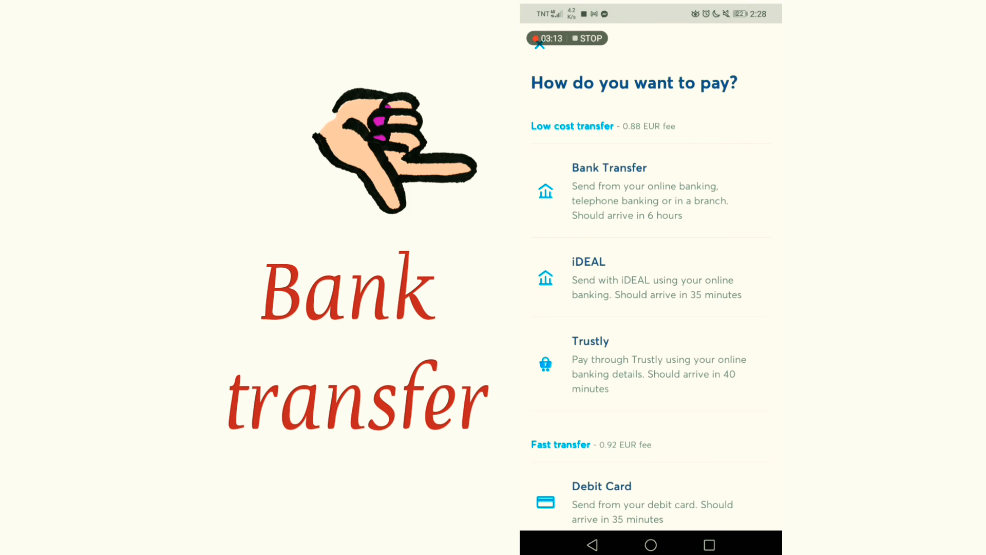
- Choose bank transfer, confirm you're the account holder, and view the transfer's status timeline
click(629, 191)
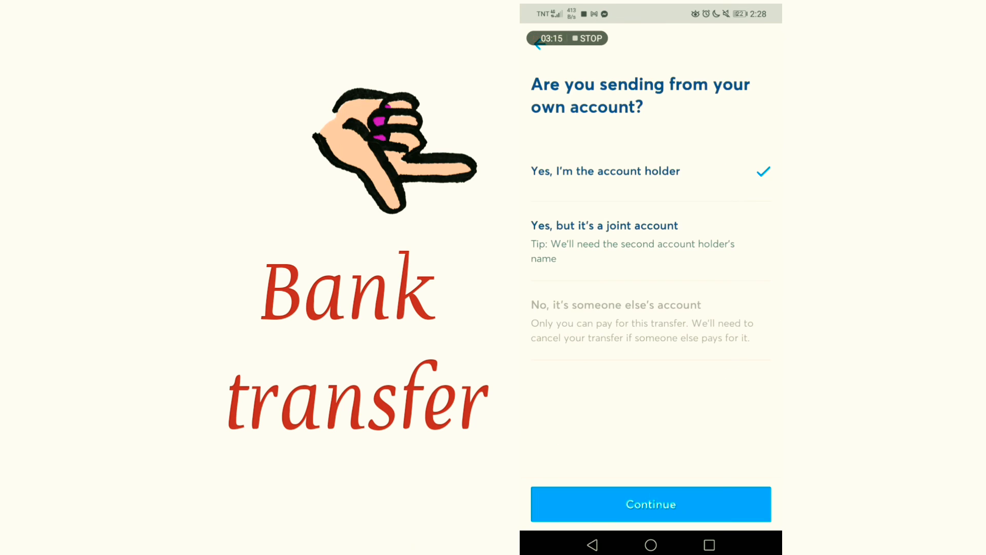
click(651, 503)
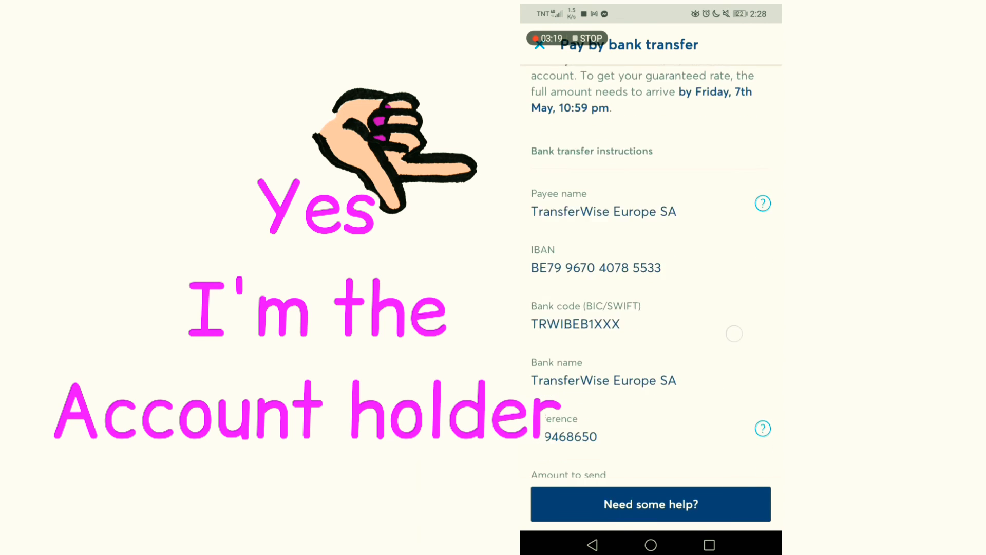
scroll(down, 3)
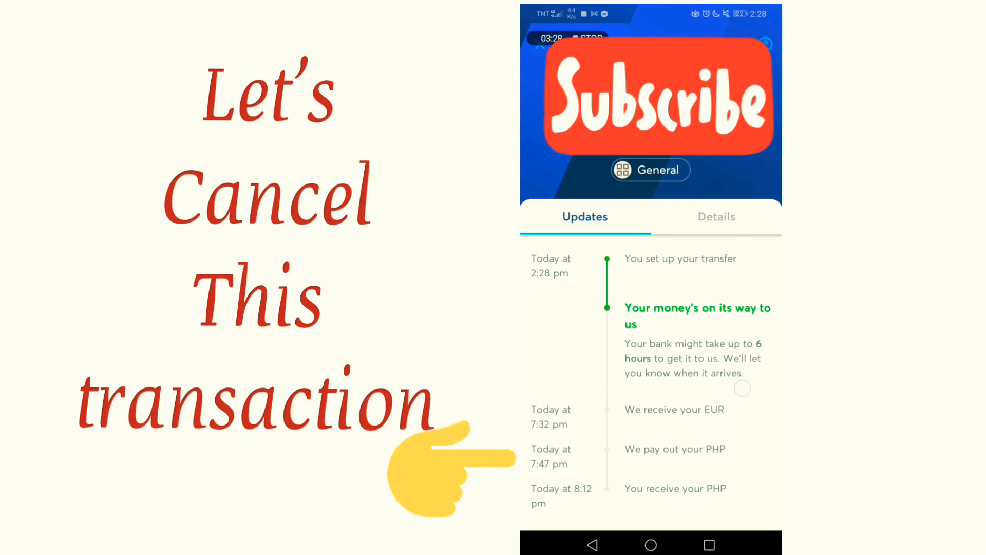
- Cancel the second transfer from the bottom of its status page
scroll(down, 3)
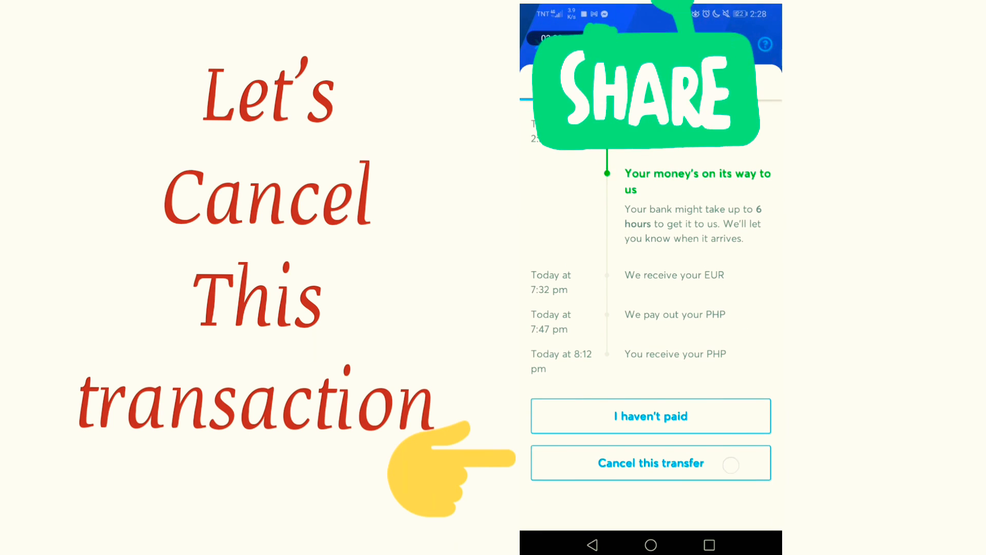
click(651, 463)
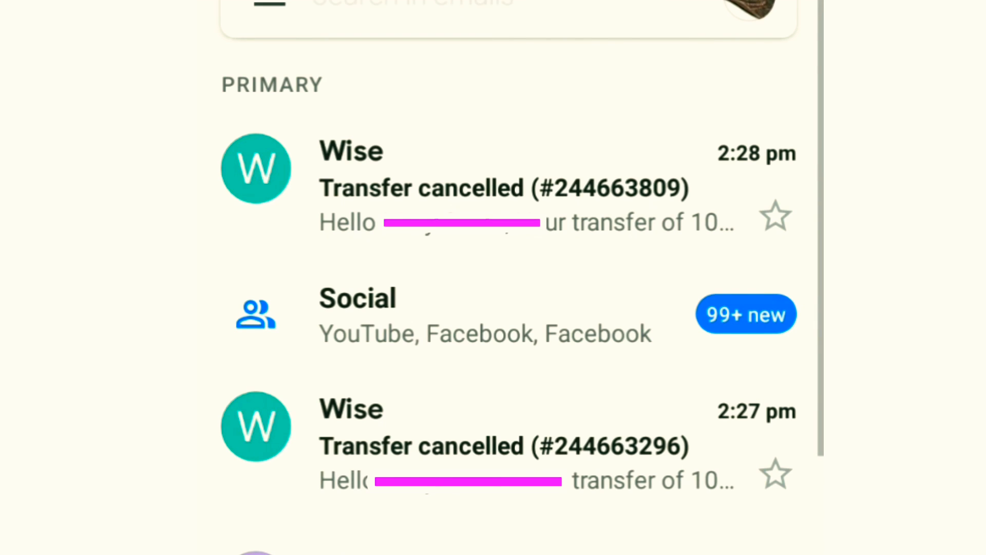
- Read the latest 'Transfer cancelled' email for the 10 EUR transfer, then reach Wise's Account options menu
click(504, 187)
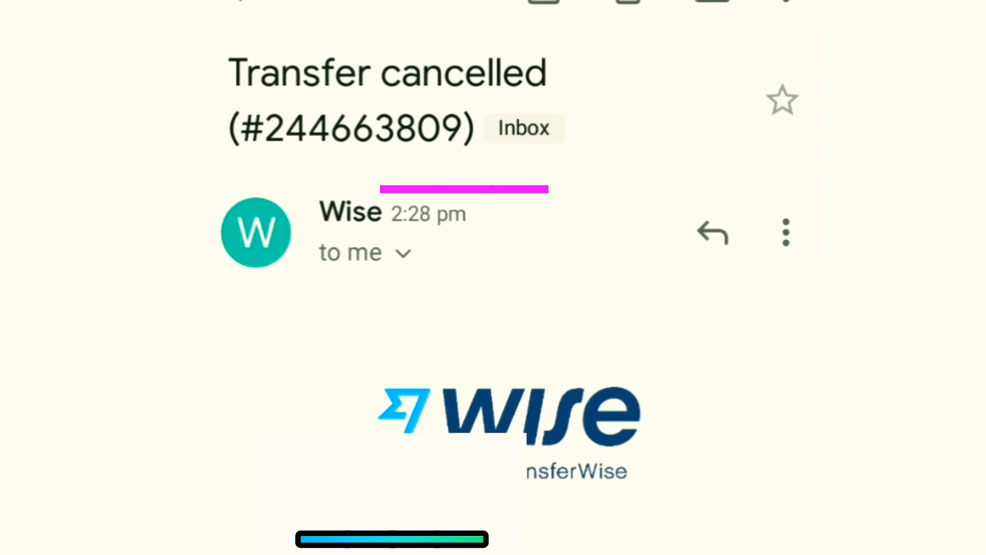
scroll(down, 3)
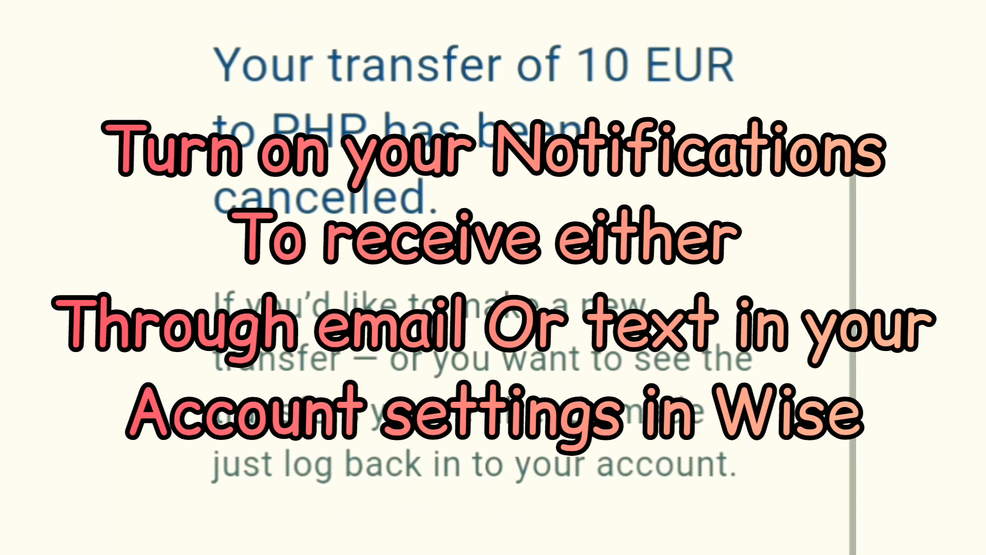
scroll(down, 3)
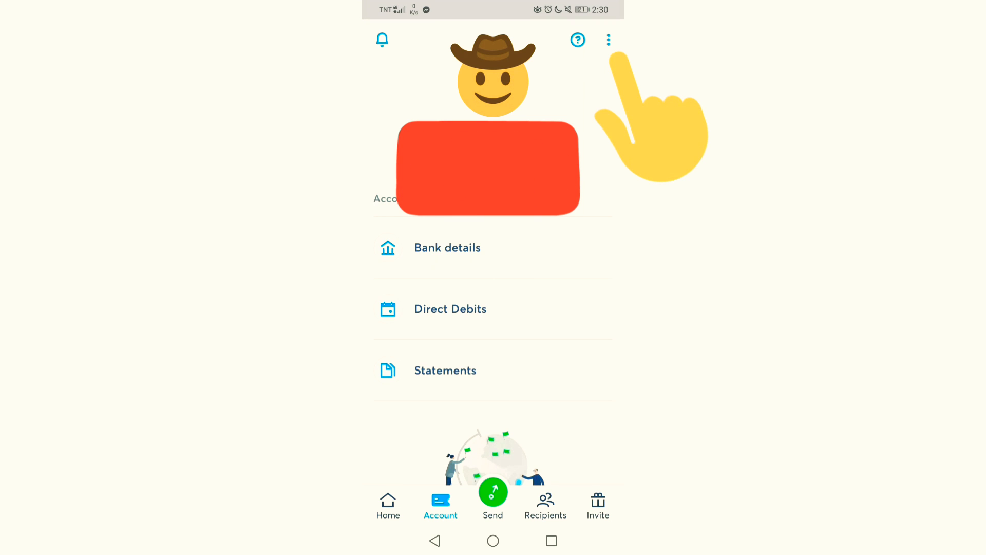
click(607, 40)
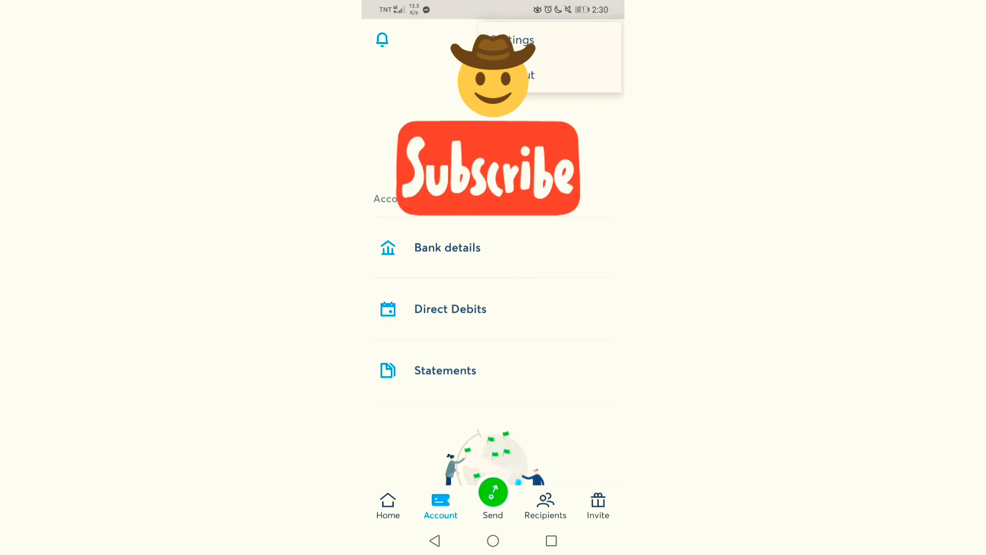